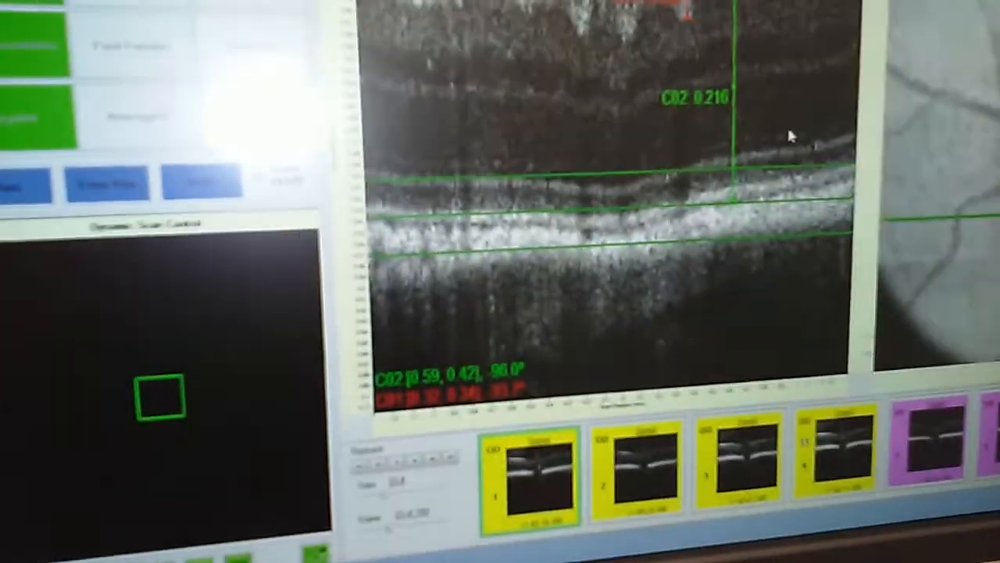
# Step: Create the basic report for the current scan and its caliper measurements from Reports
pyautogui.rightClick(789, 140)
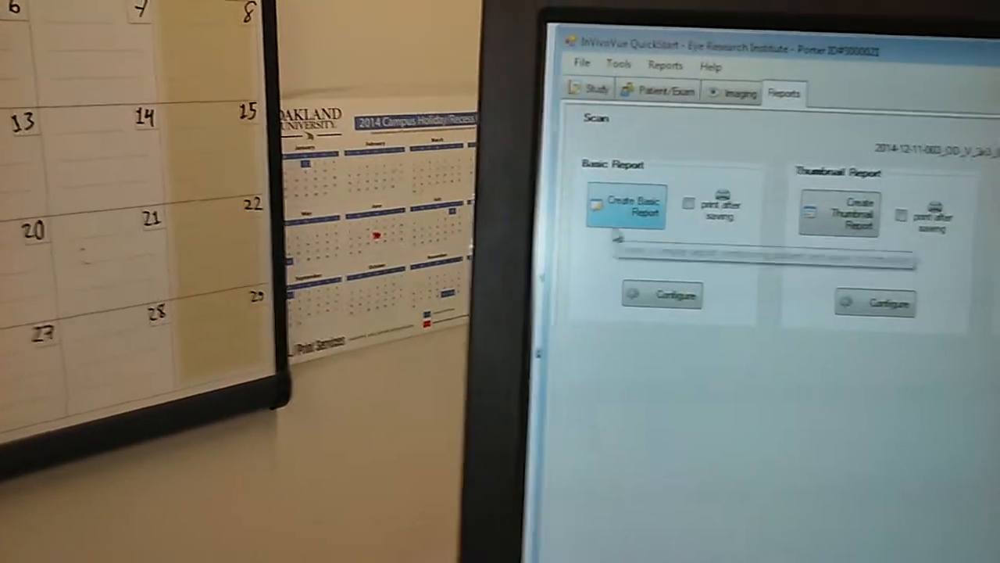
pyautogui.click(656, 90)
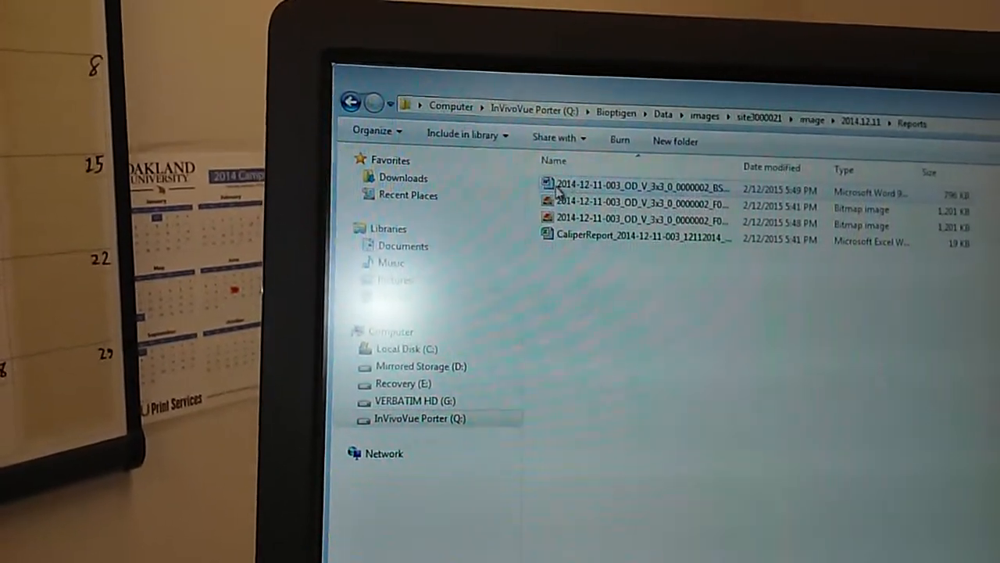
# Step: Open the OCT Basic Report Word file from the exam's Reports folder
pyautogui.doubleClick(637, 188)
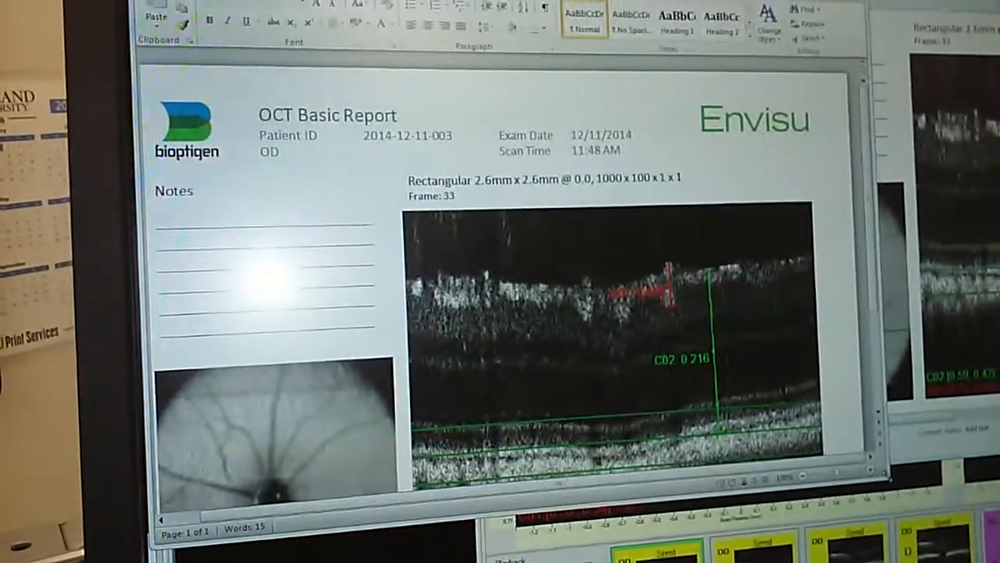